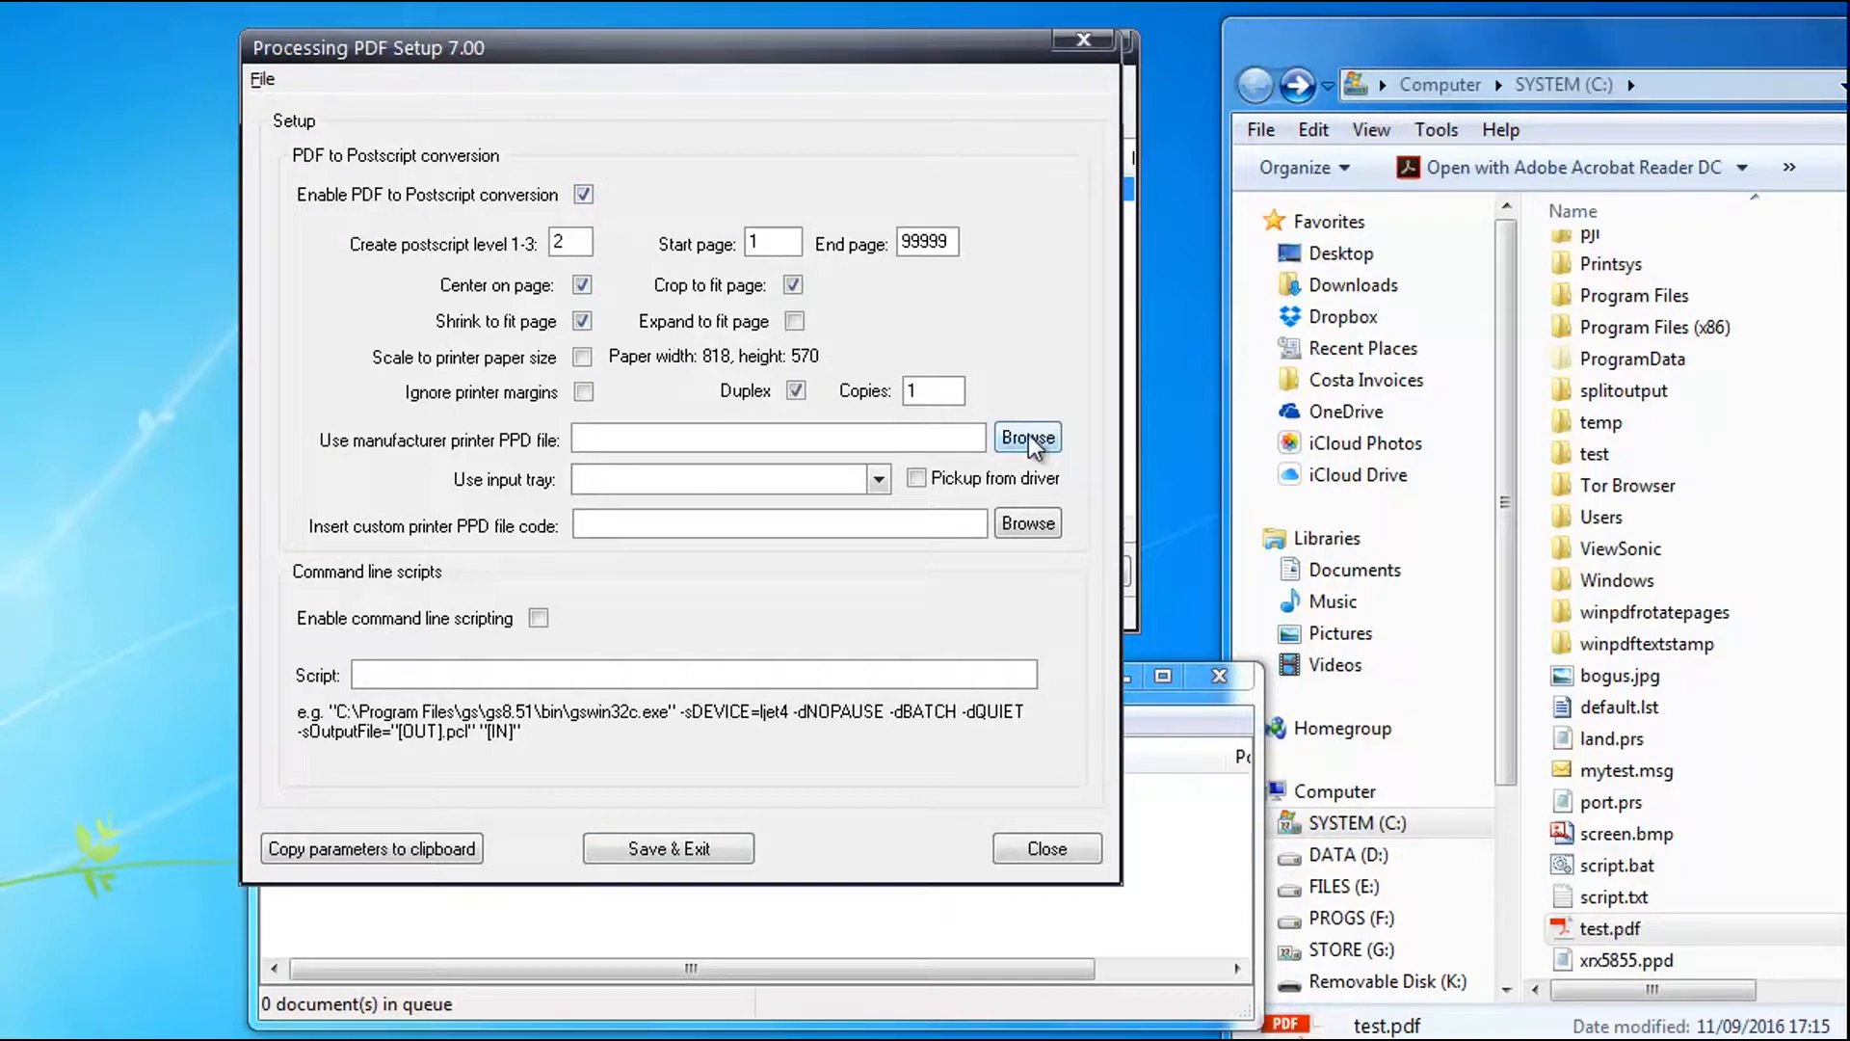
# Load C:\xrx5855.ppd as the PPD printer file so Tray 1 fills in
pyautogui.click(1025, 438)
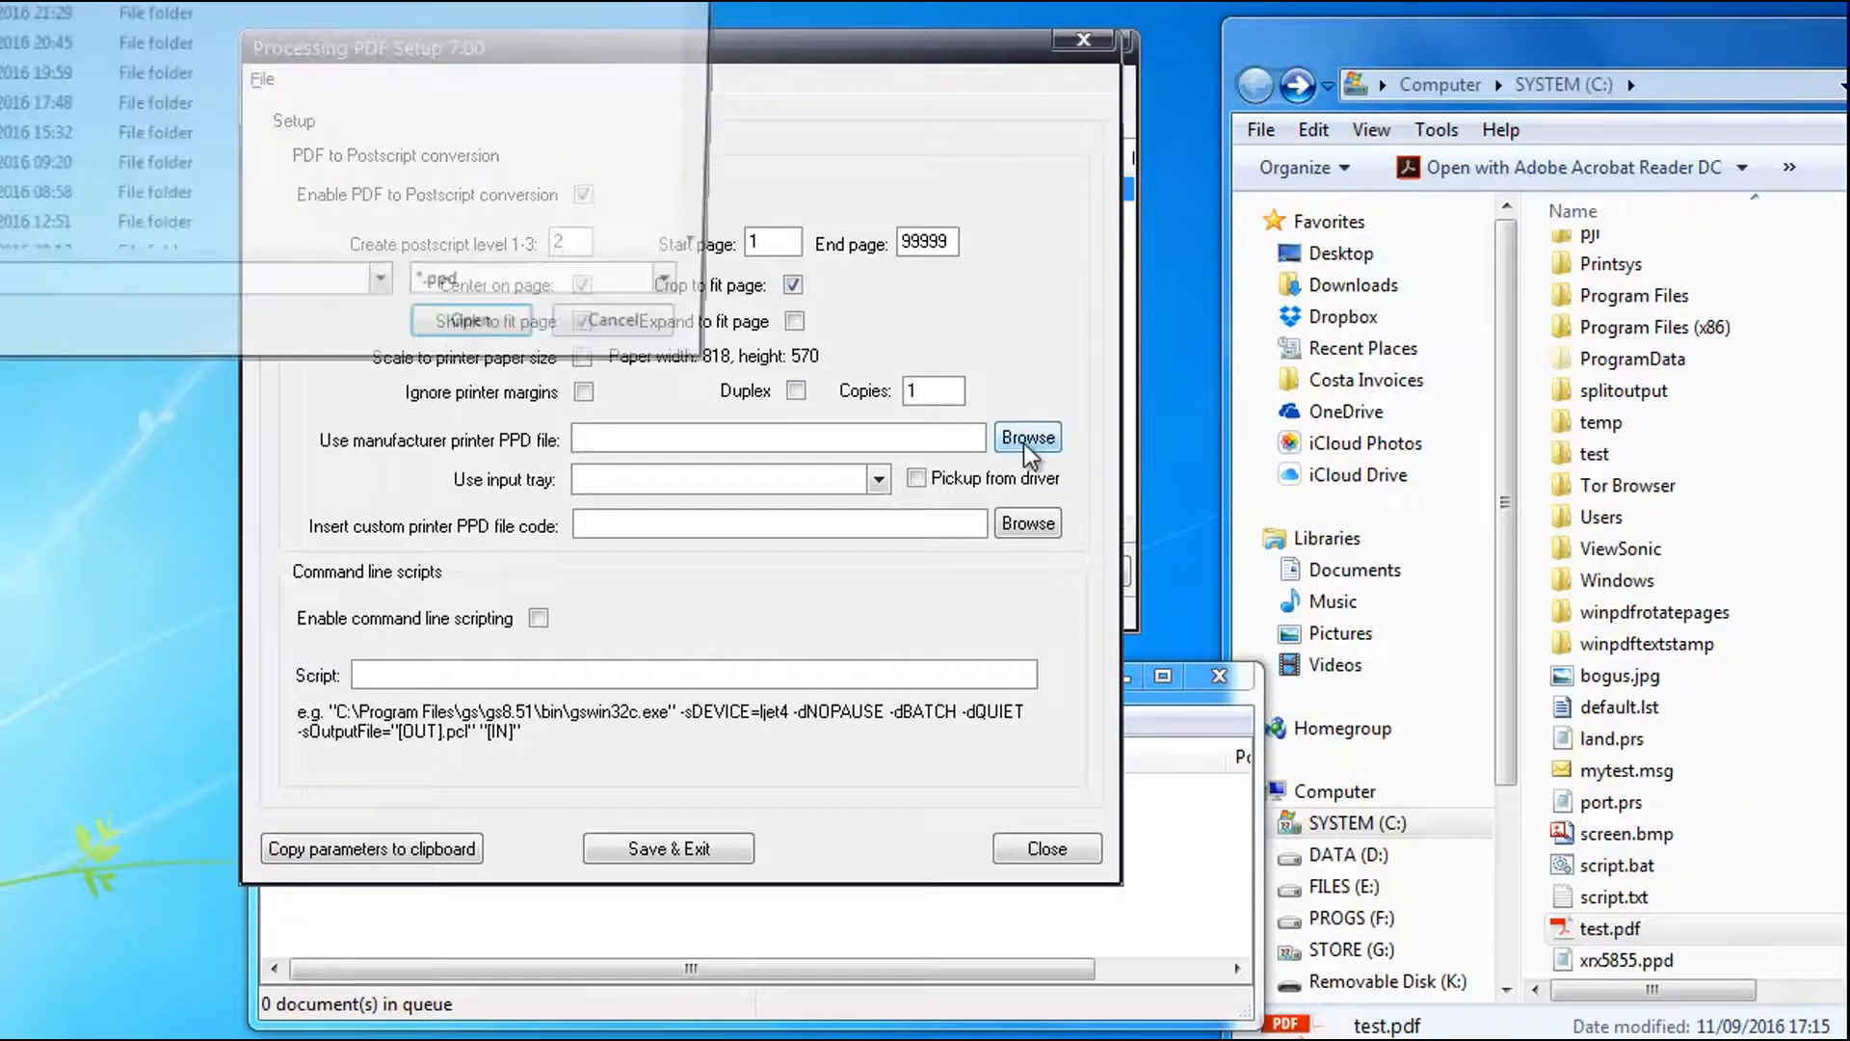
pyautogui.click(1025, 437)
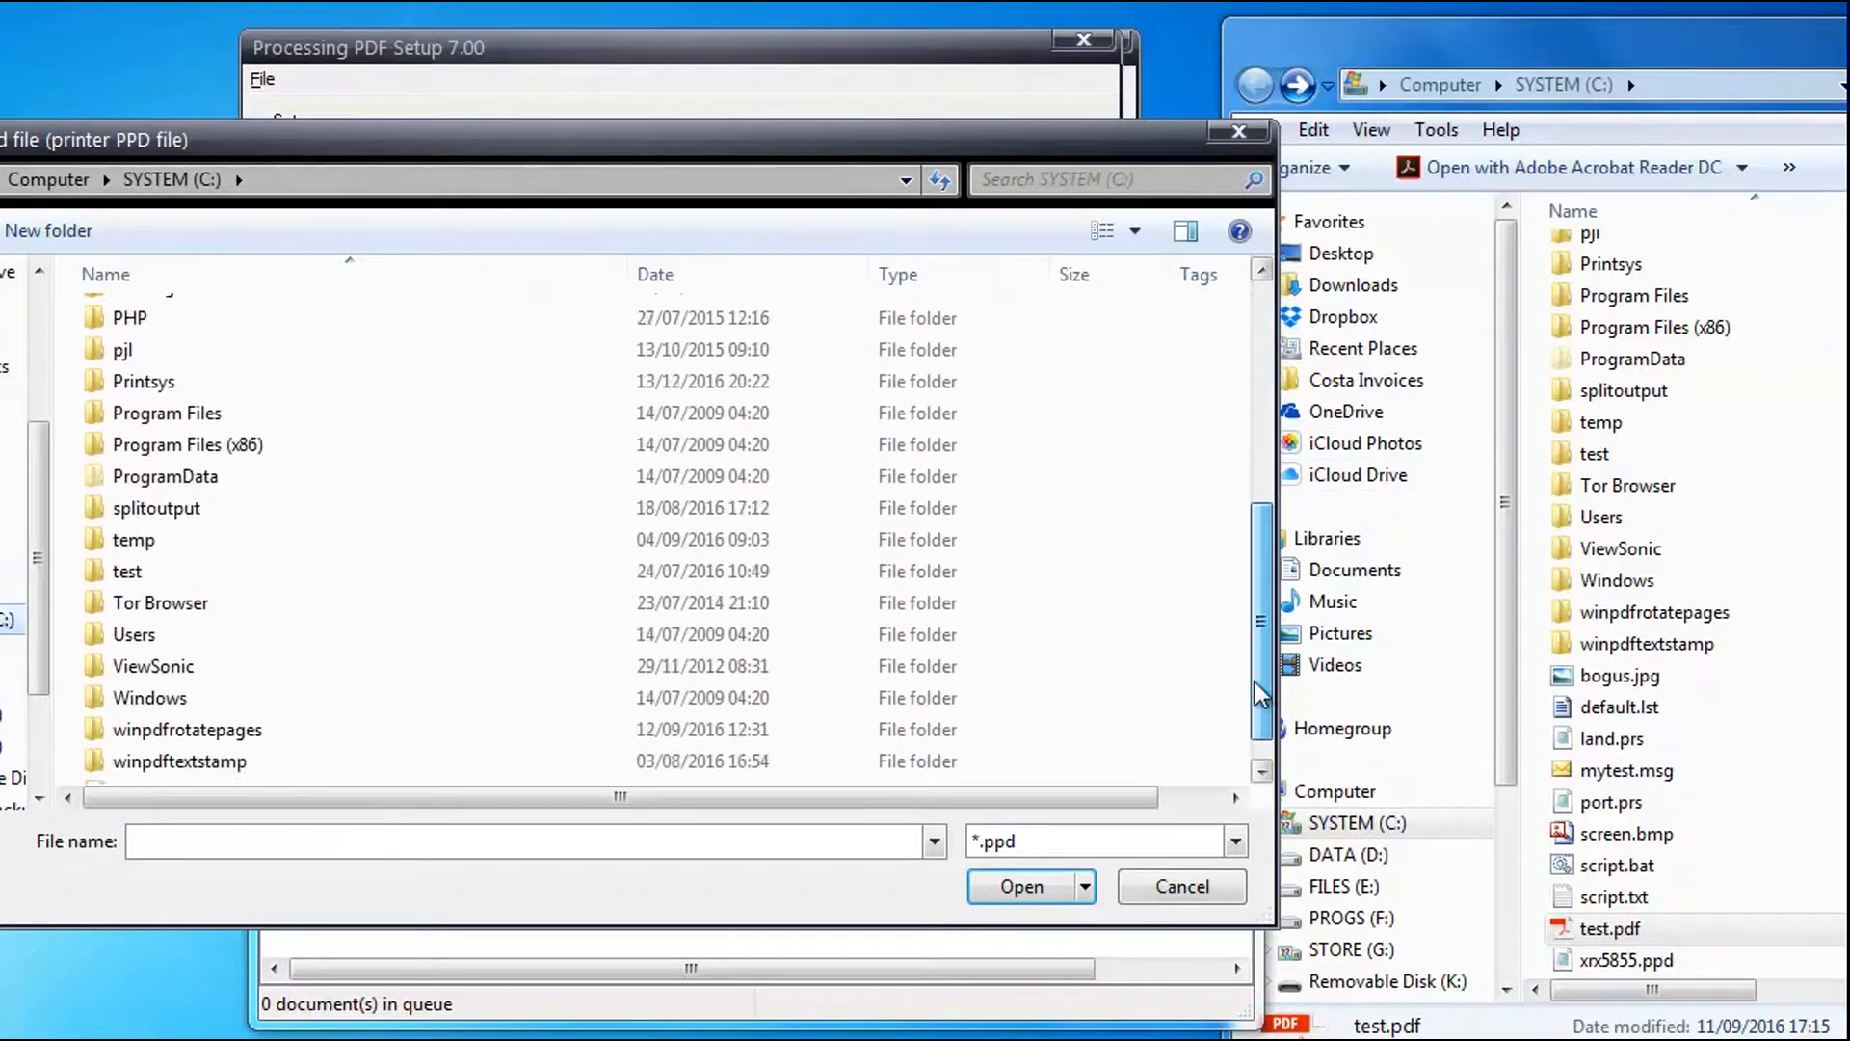
pyautogui.click(1018, 887)
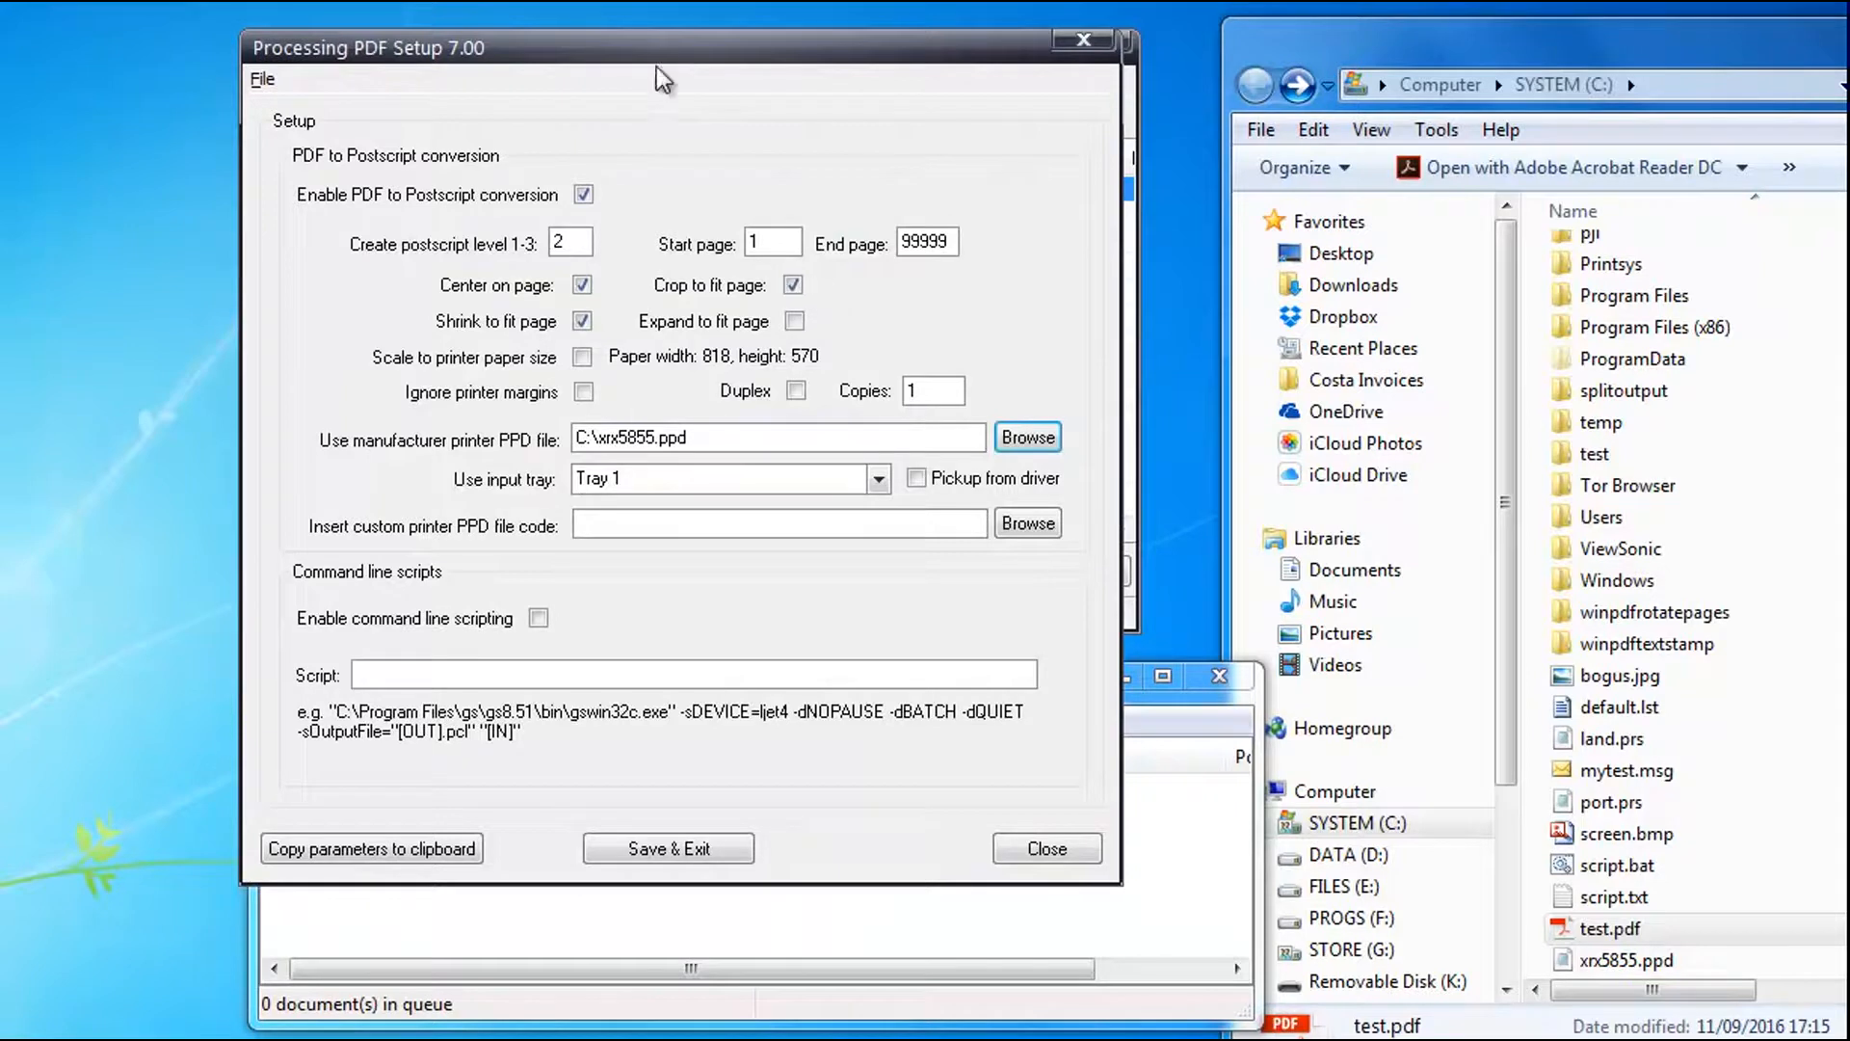
# Choose Tray 1 as the input tray and save the processing setup
pyautogui.moveTo(661, 48); pyautogui.dragTo(720, 72)
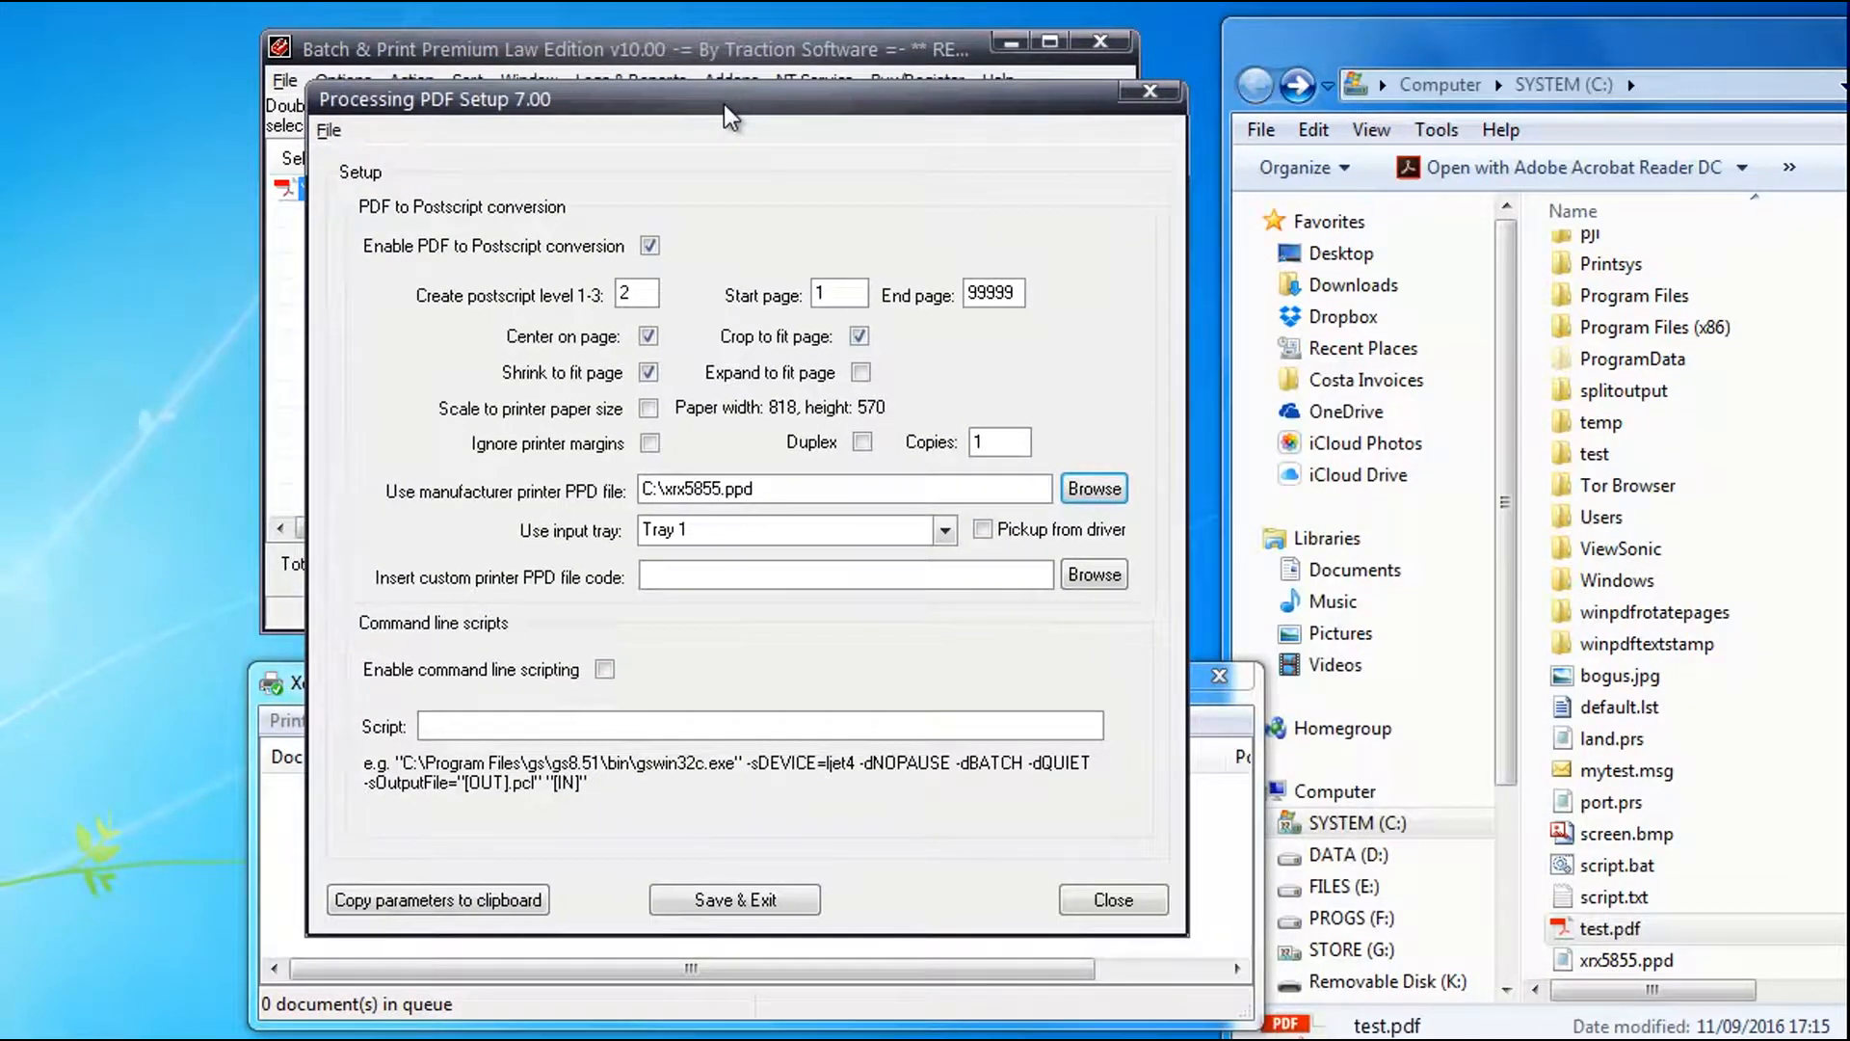
pyautogui.click(942, 529)
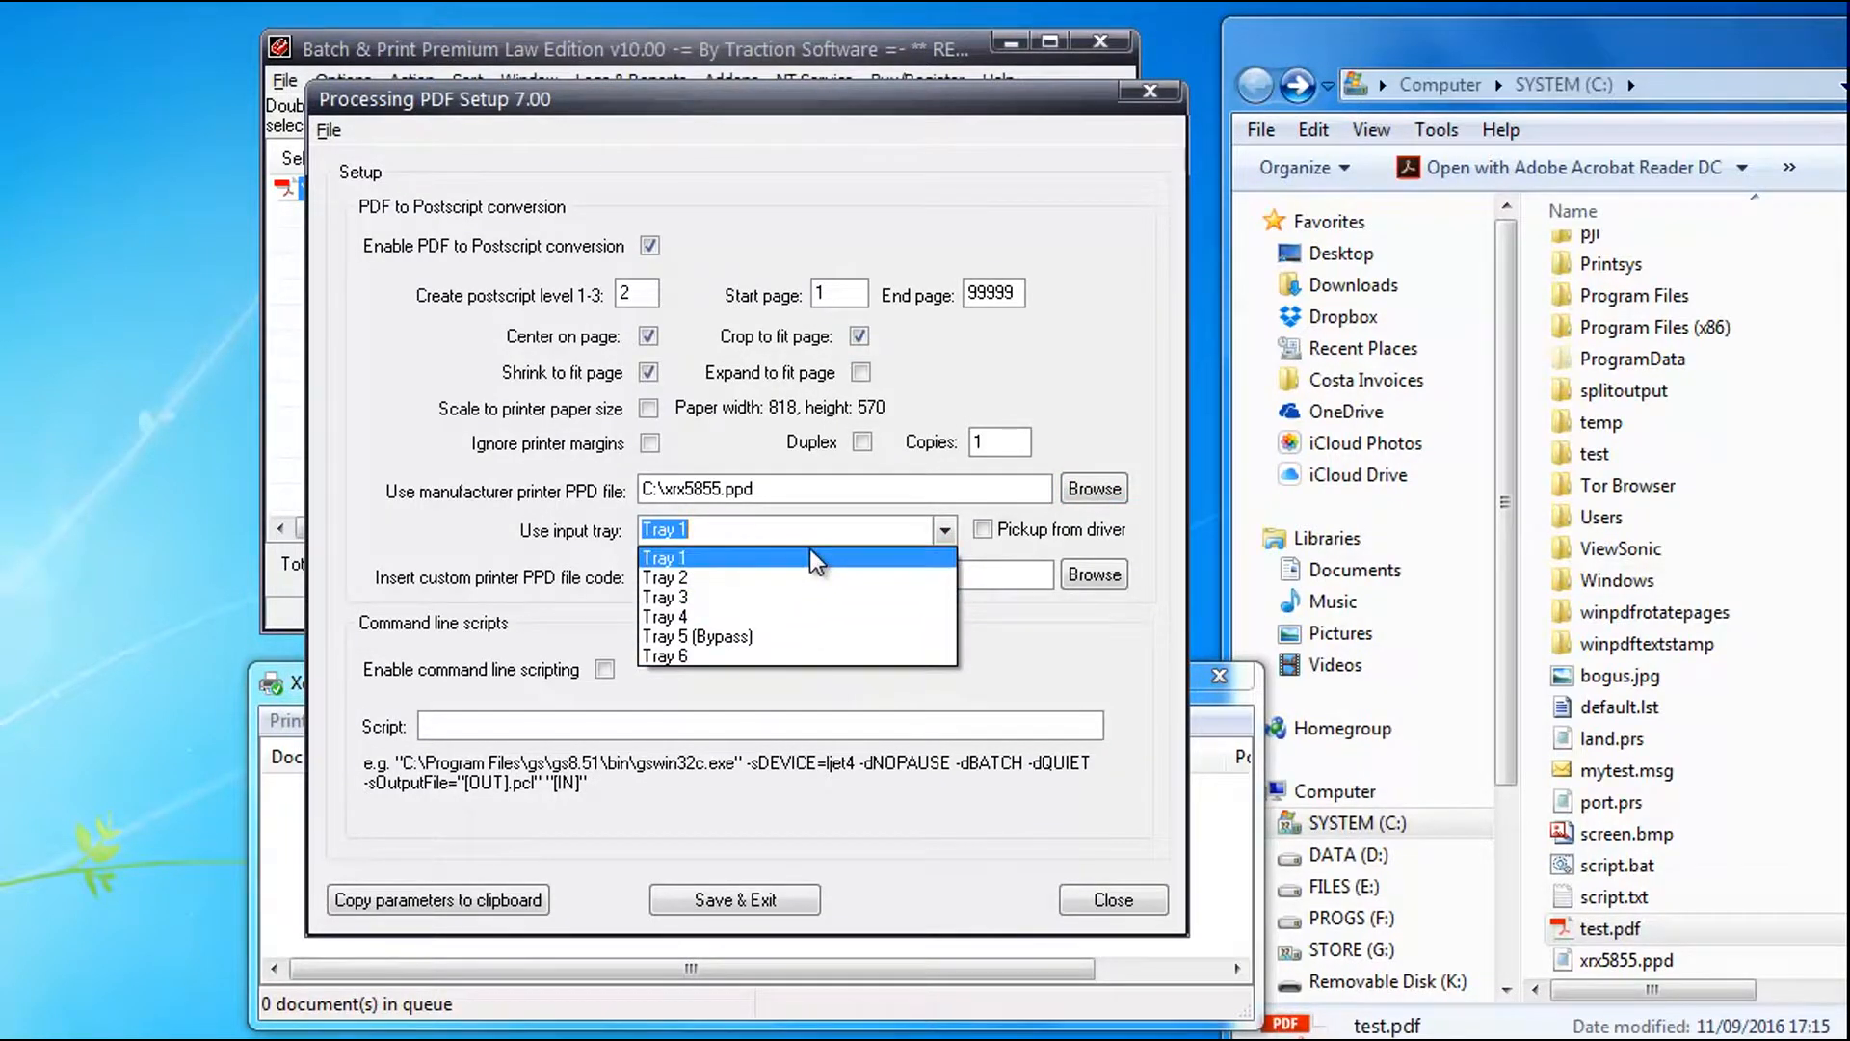
pyautogui.click(664, 557)
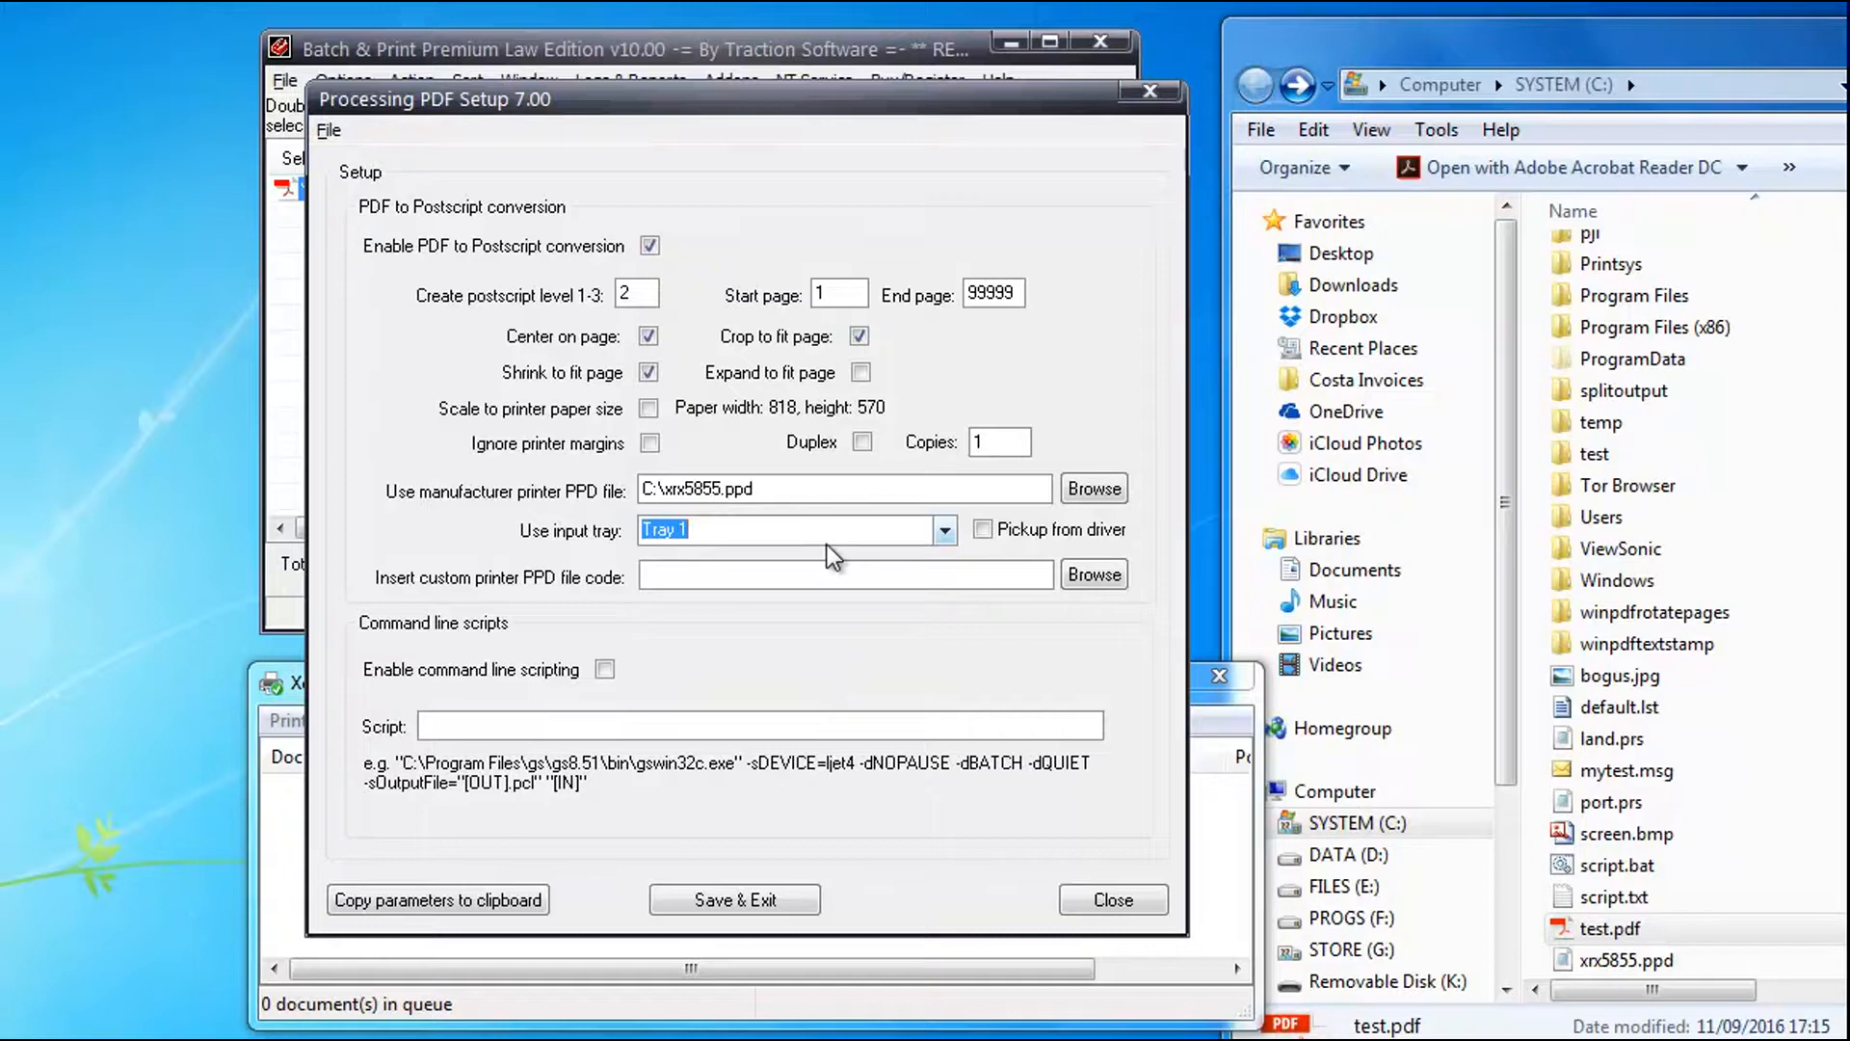
pyautogui.click(732, 899)
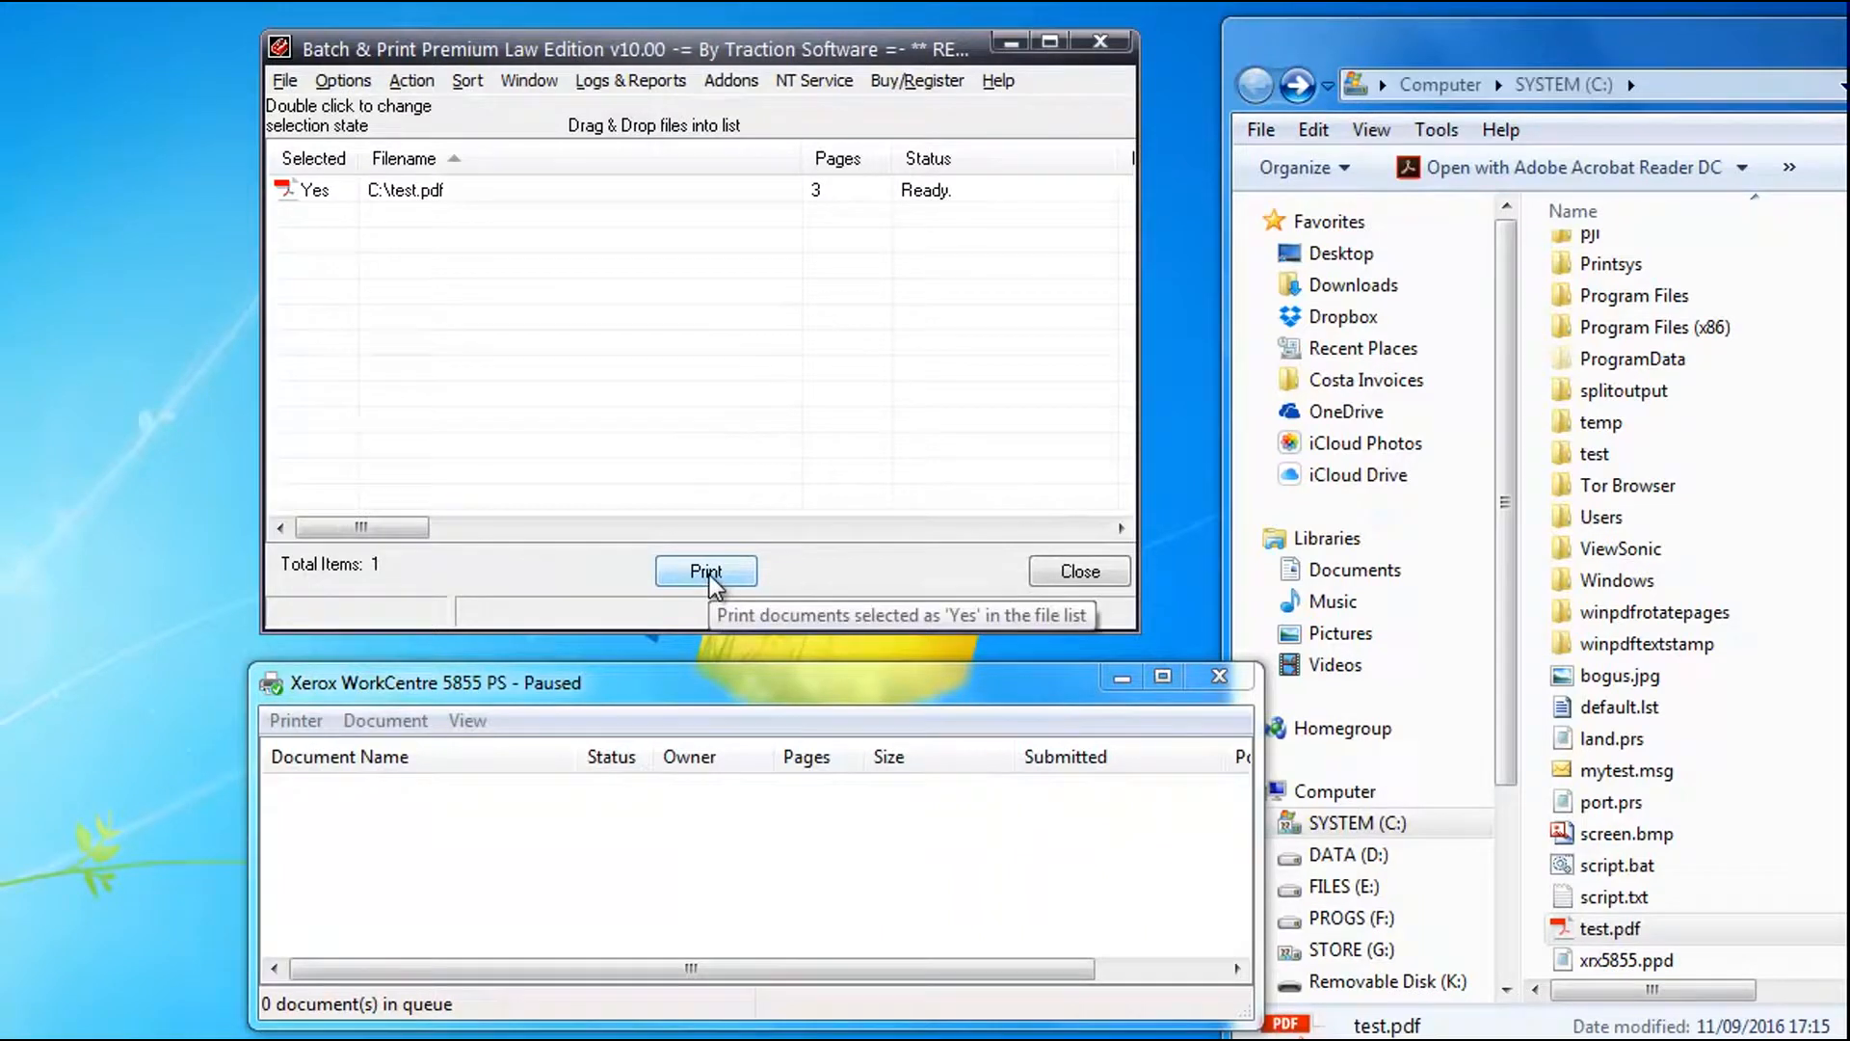
# Print test.pdf to the Xerox WorkCentre 5855 PS
pyautogui.click(706, 571)
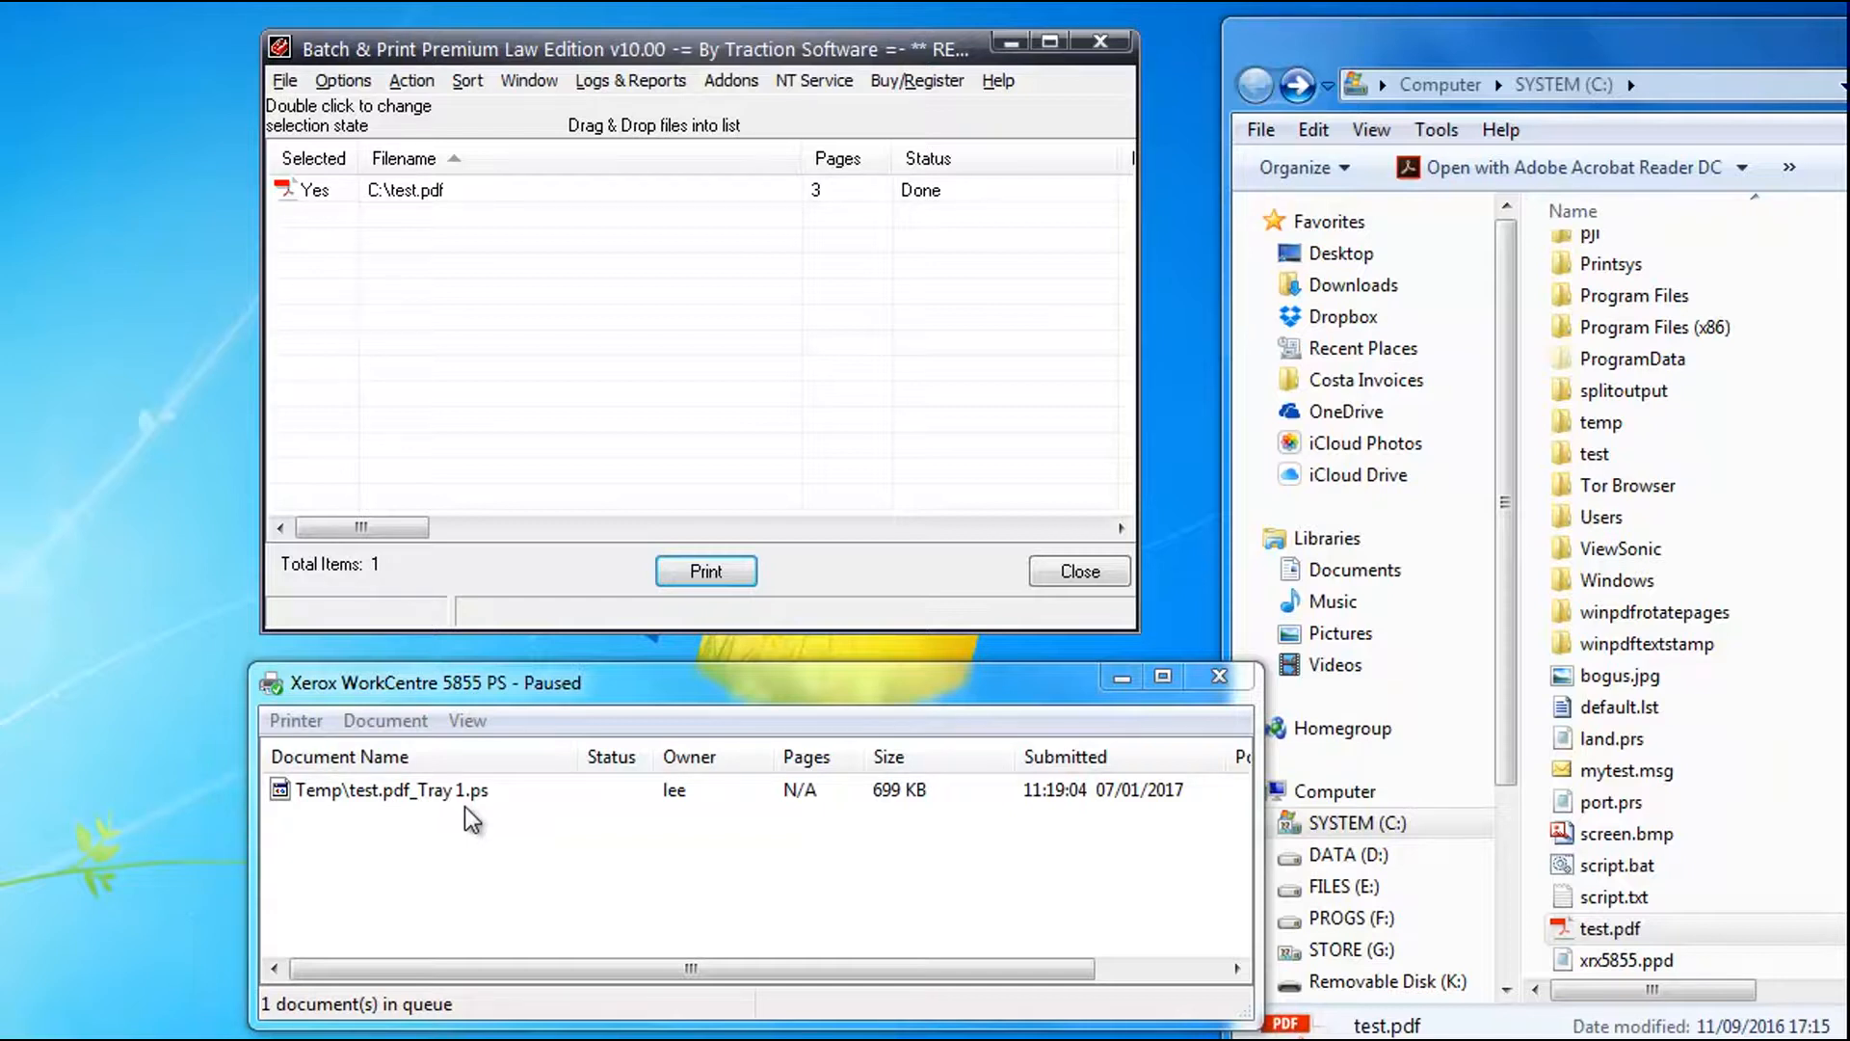
pyautogui.moveTo(458, 809)
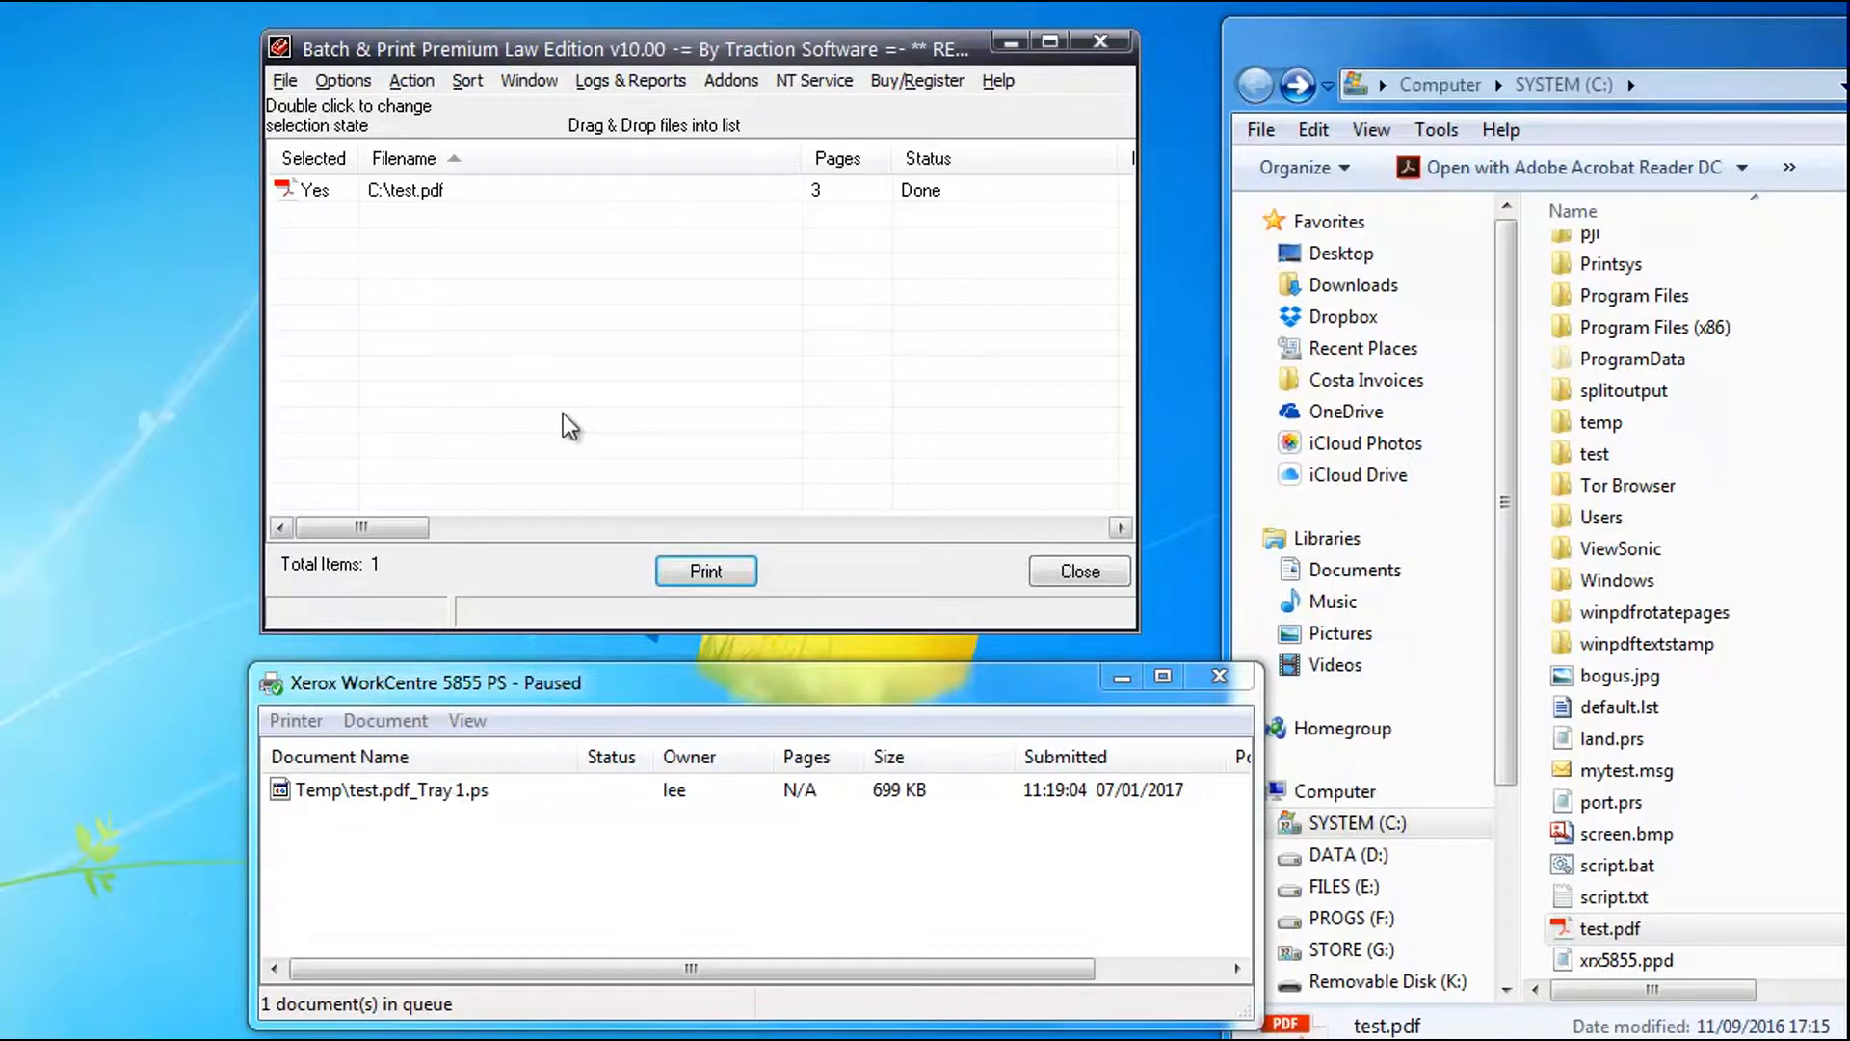
# Open default processing parameters from test.pdf's Processing Setup and save them
pyautogui.rightClick(405, 188)
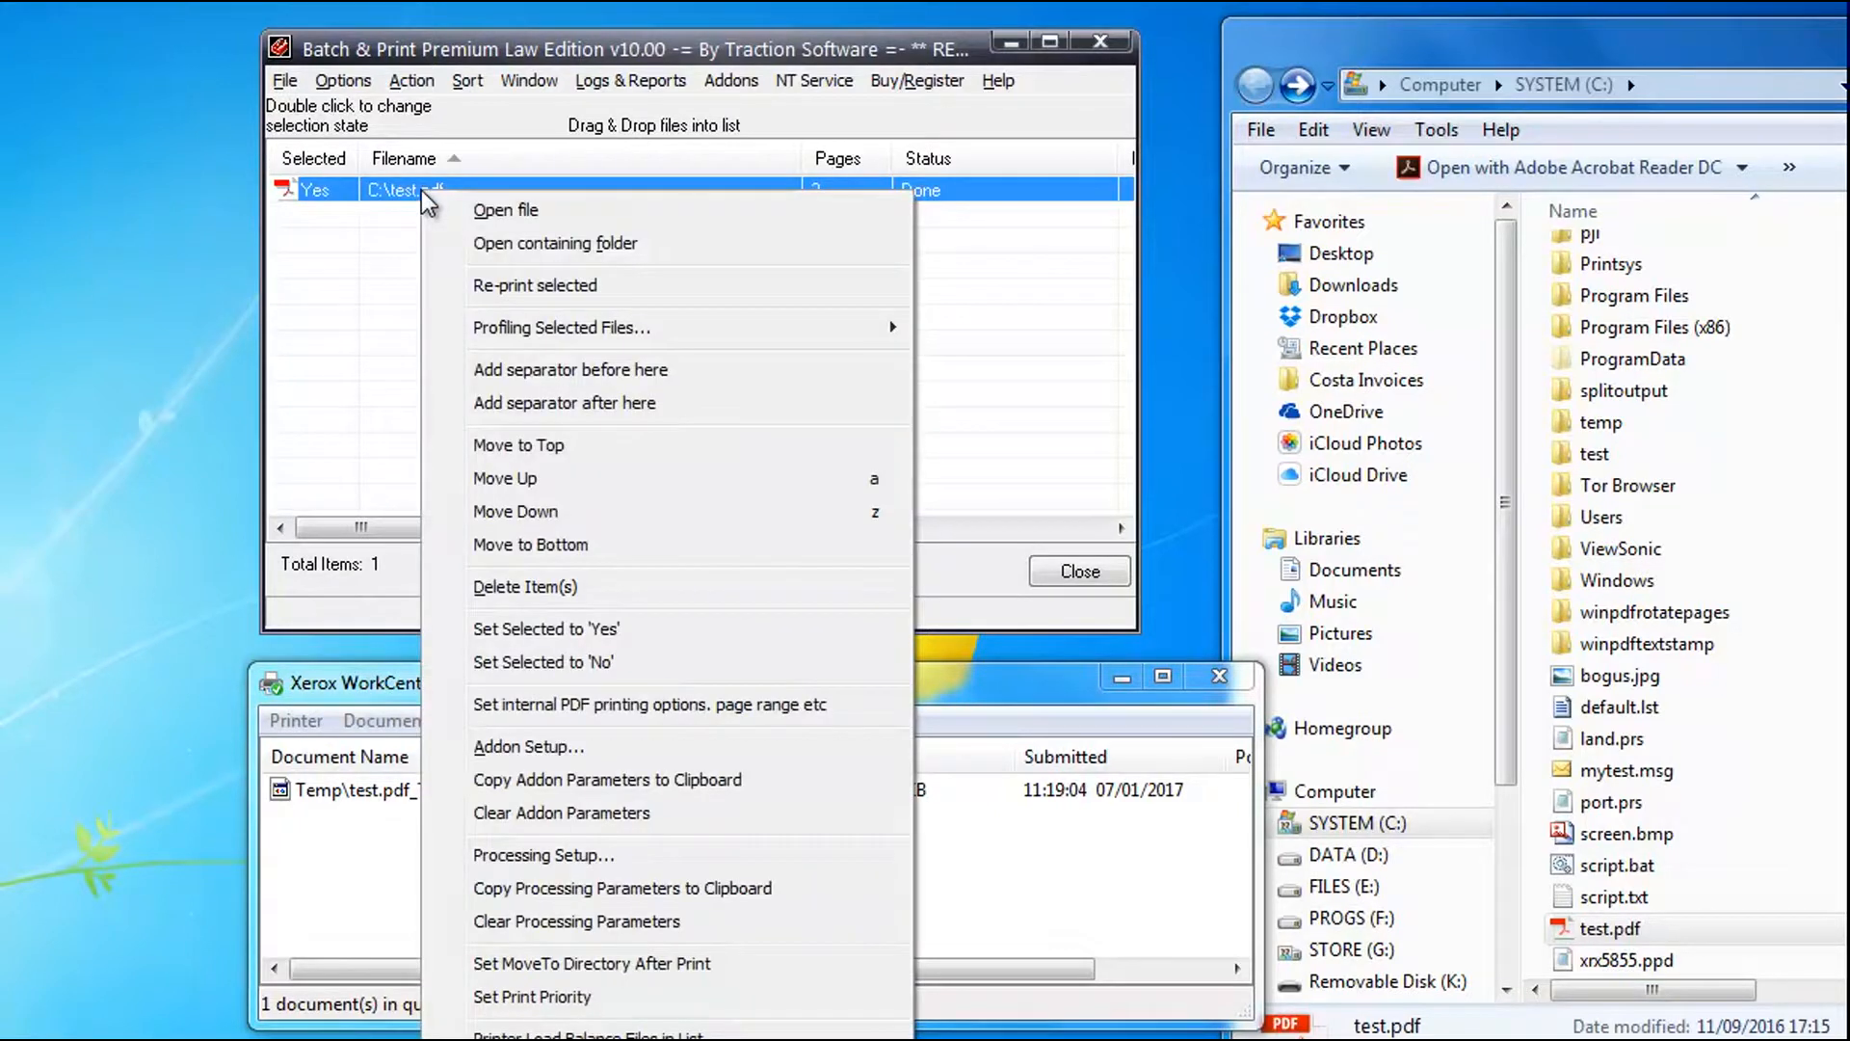
pyautogui.moveTo(637, 862)
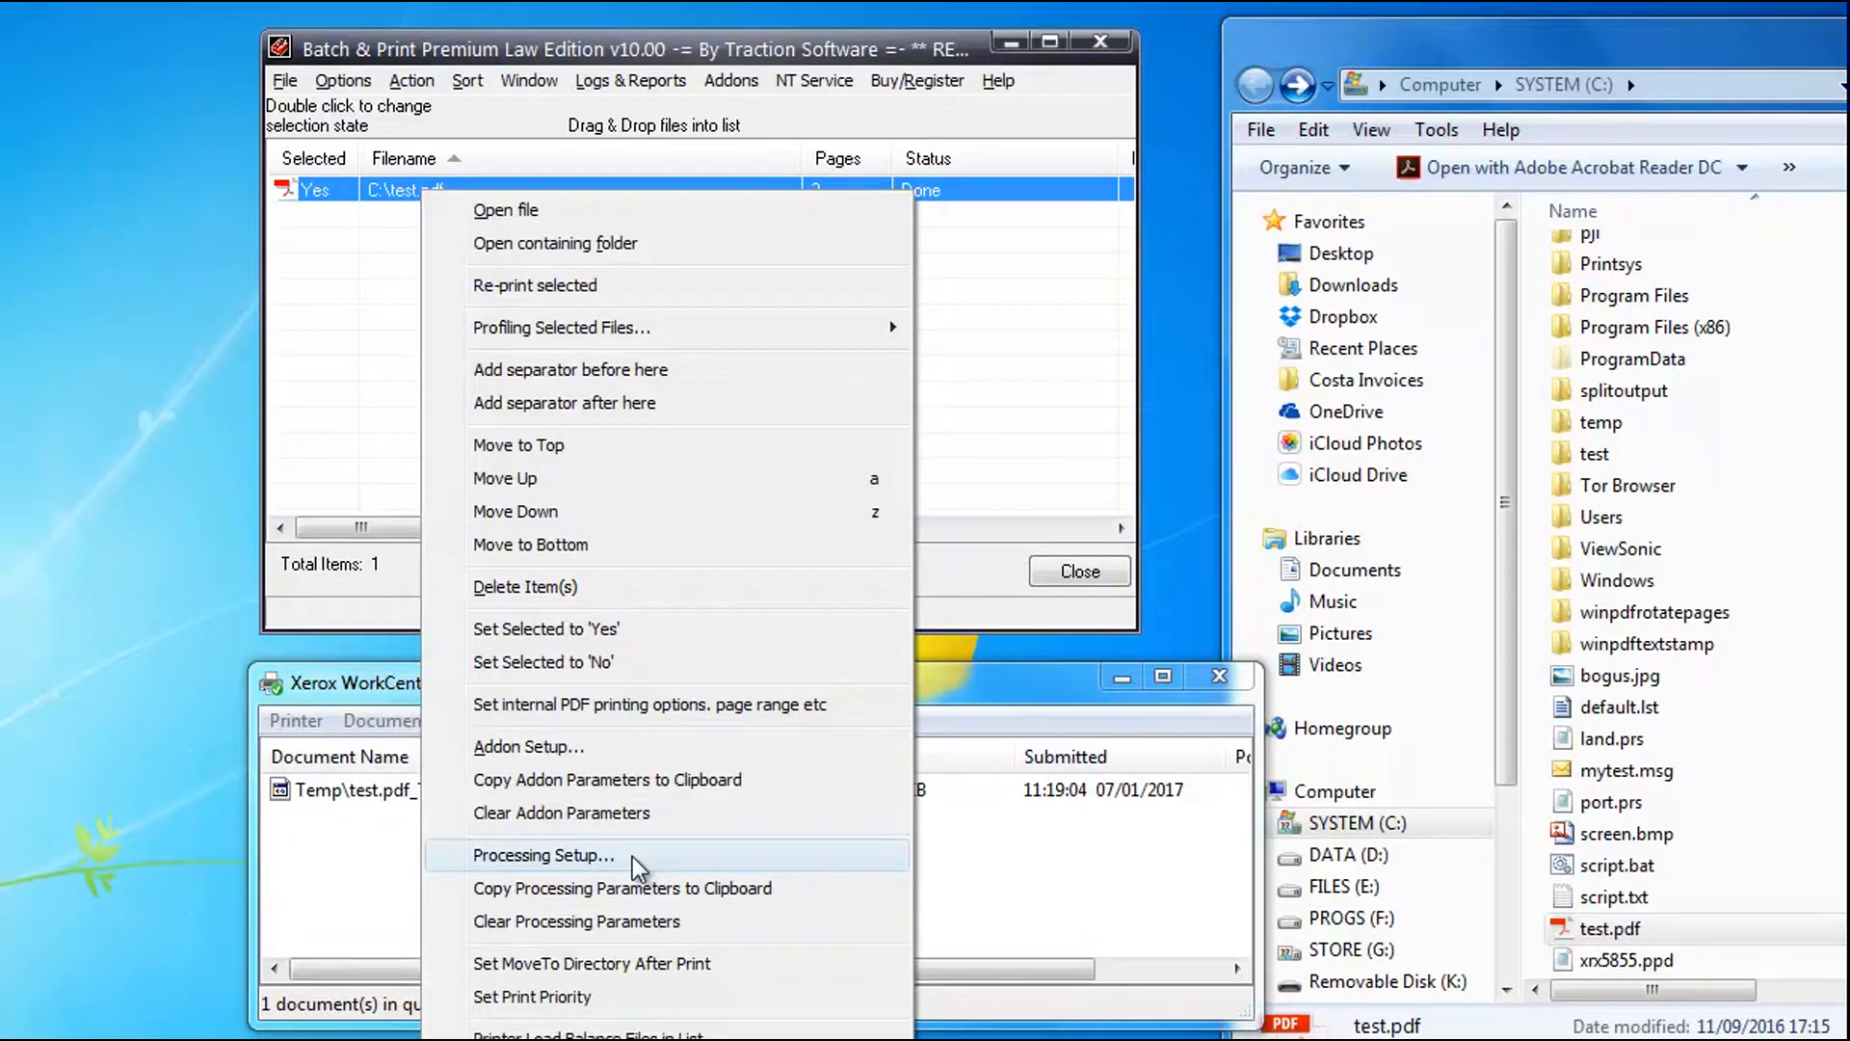
pyautogui.moveTo(648, 887)
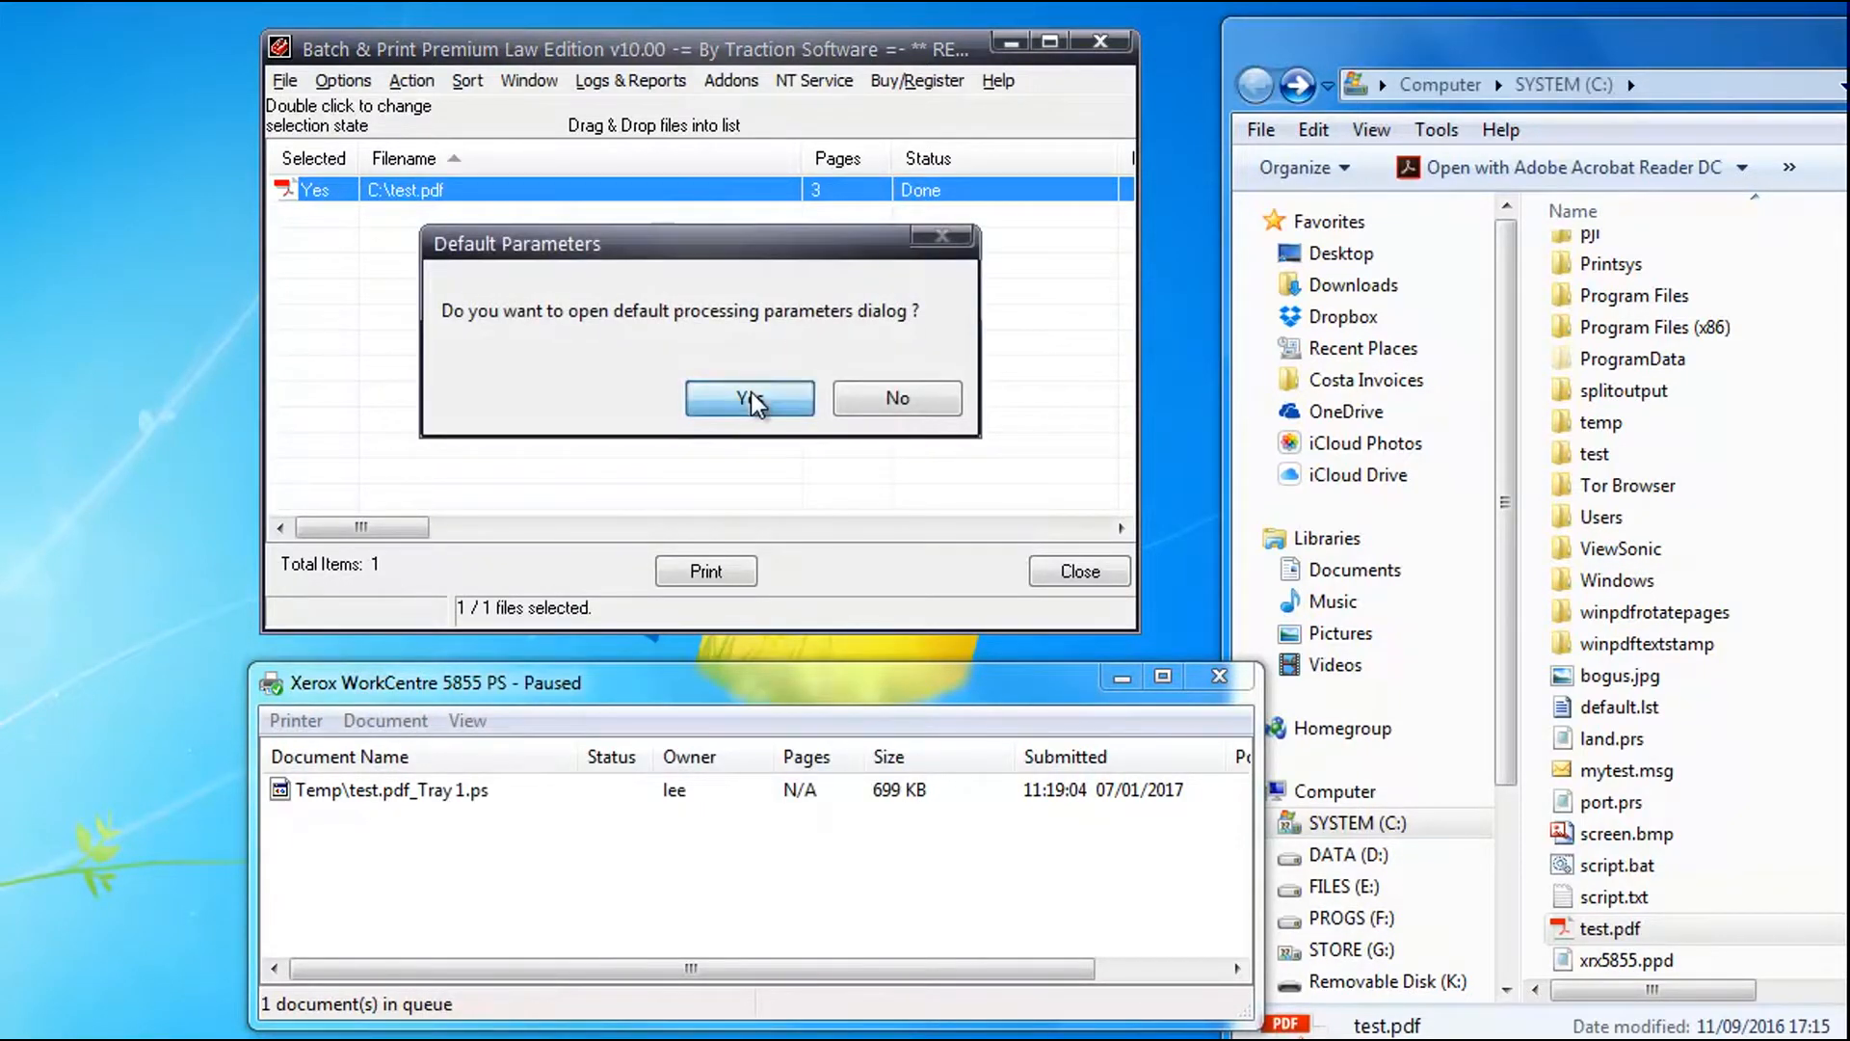
pyautogui.click(747, 398)
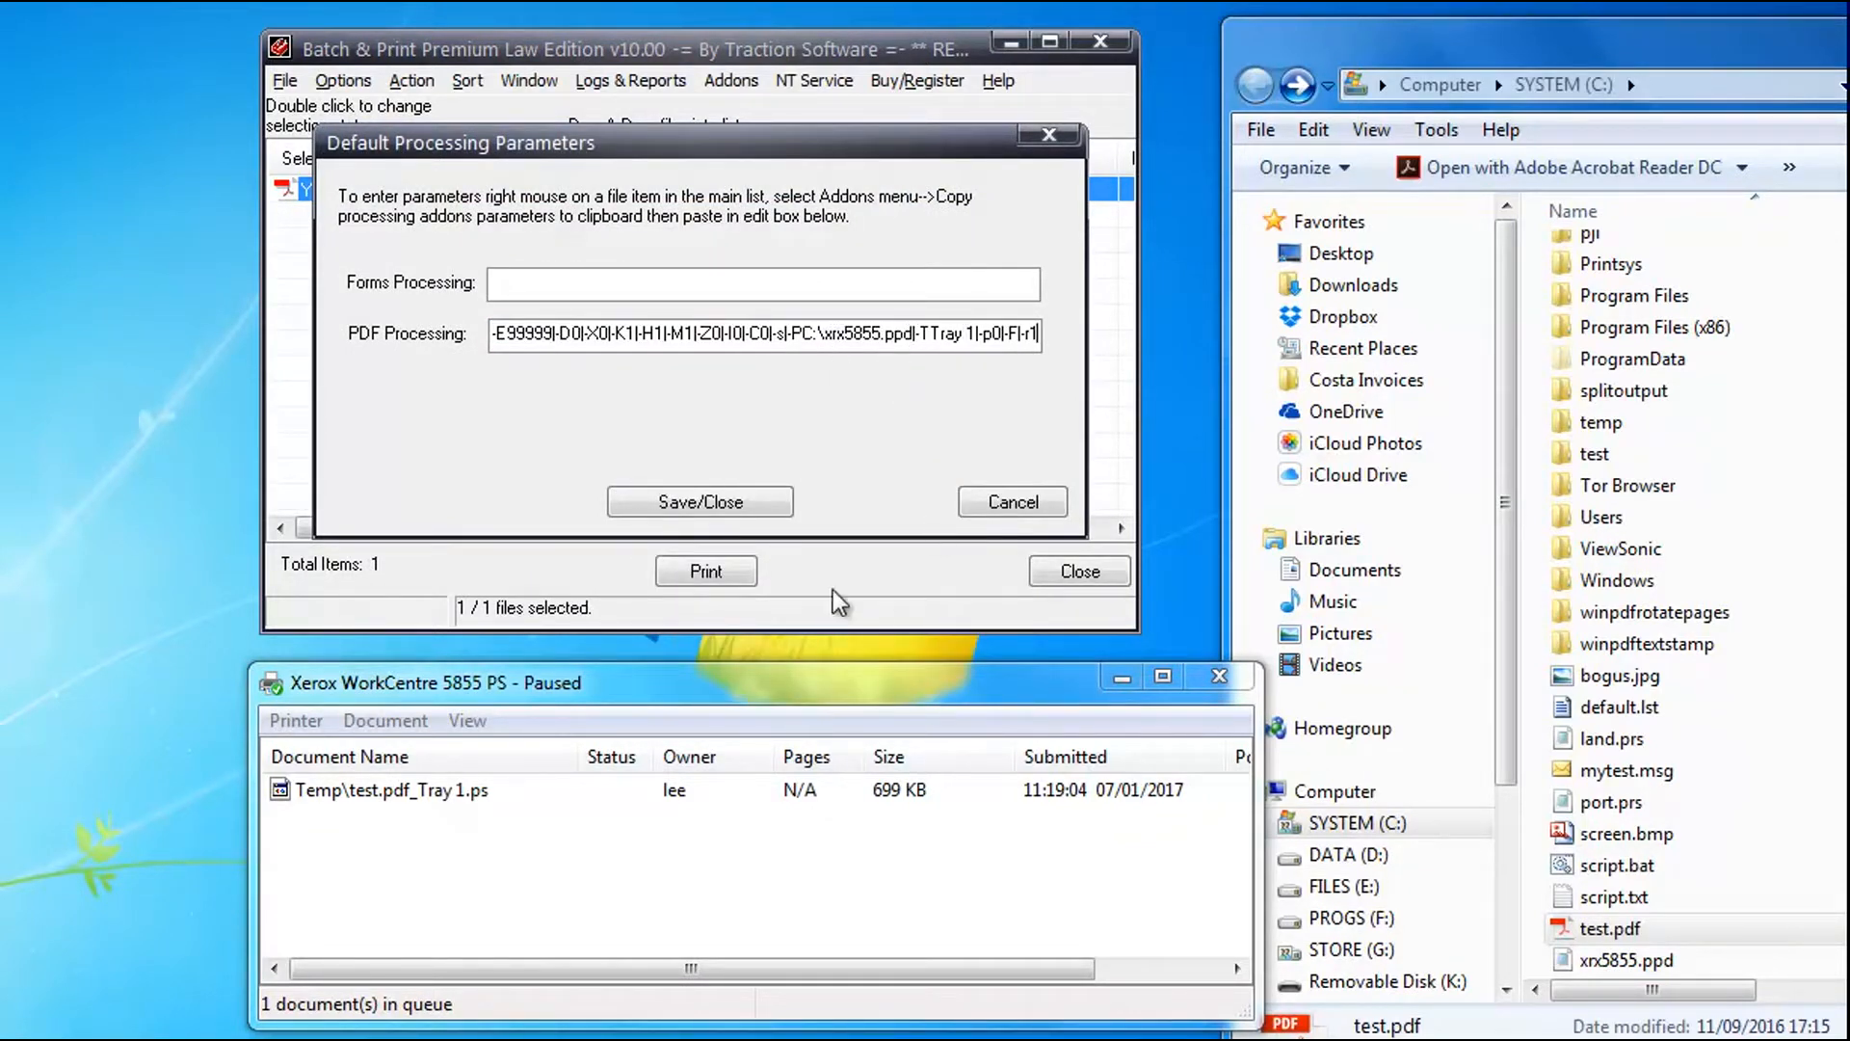
pyautogui.click(699, 501)
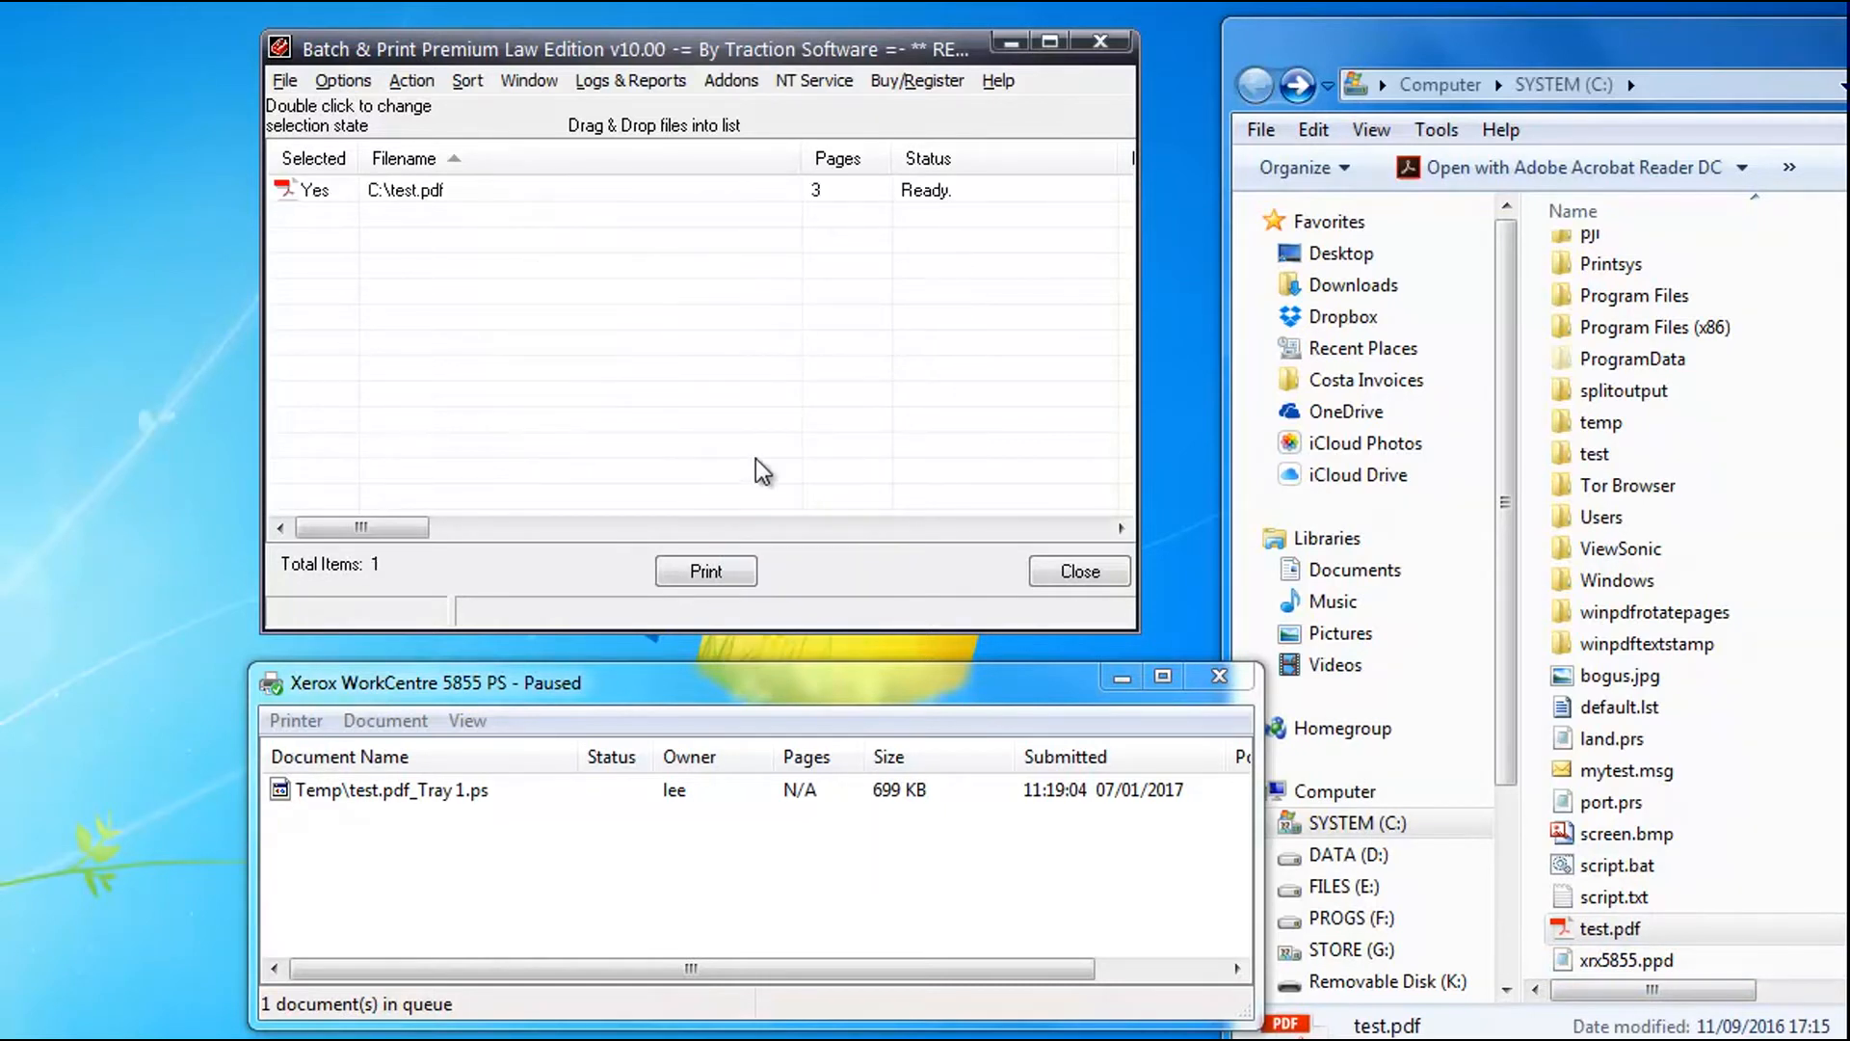
# Print test.pdf to the Xerox printer a second time
pyautogui.click(705, 572)
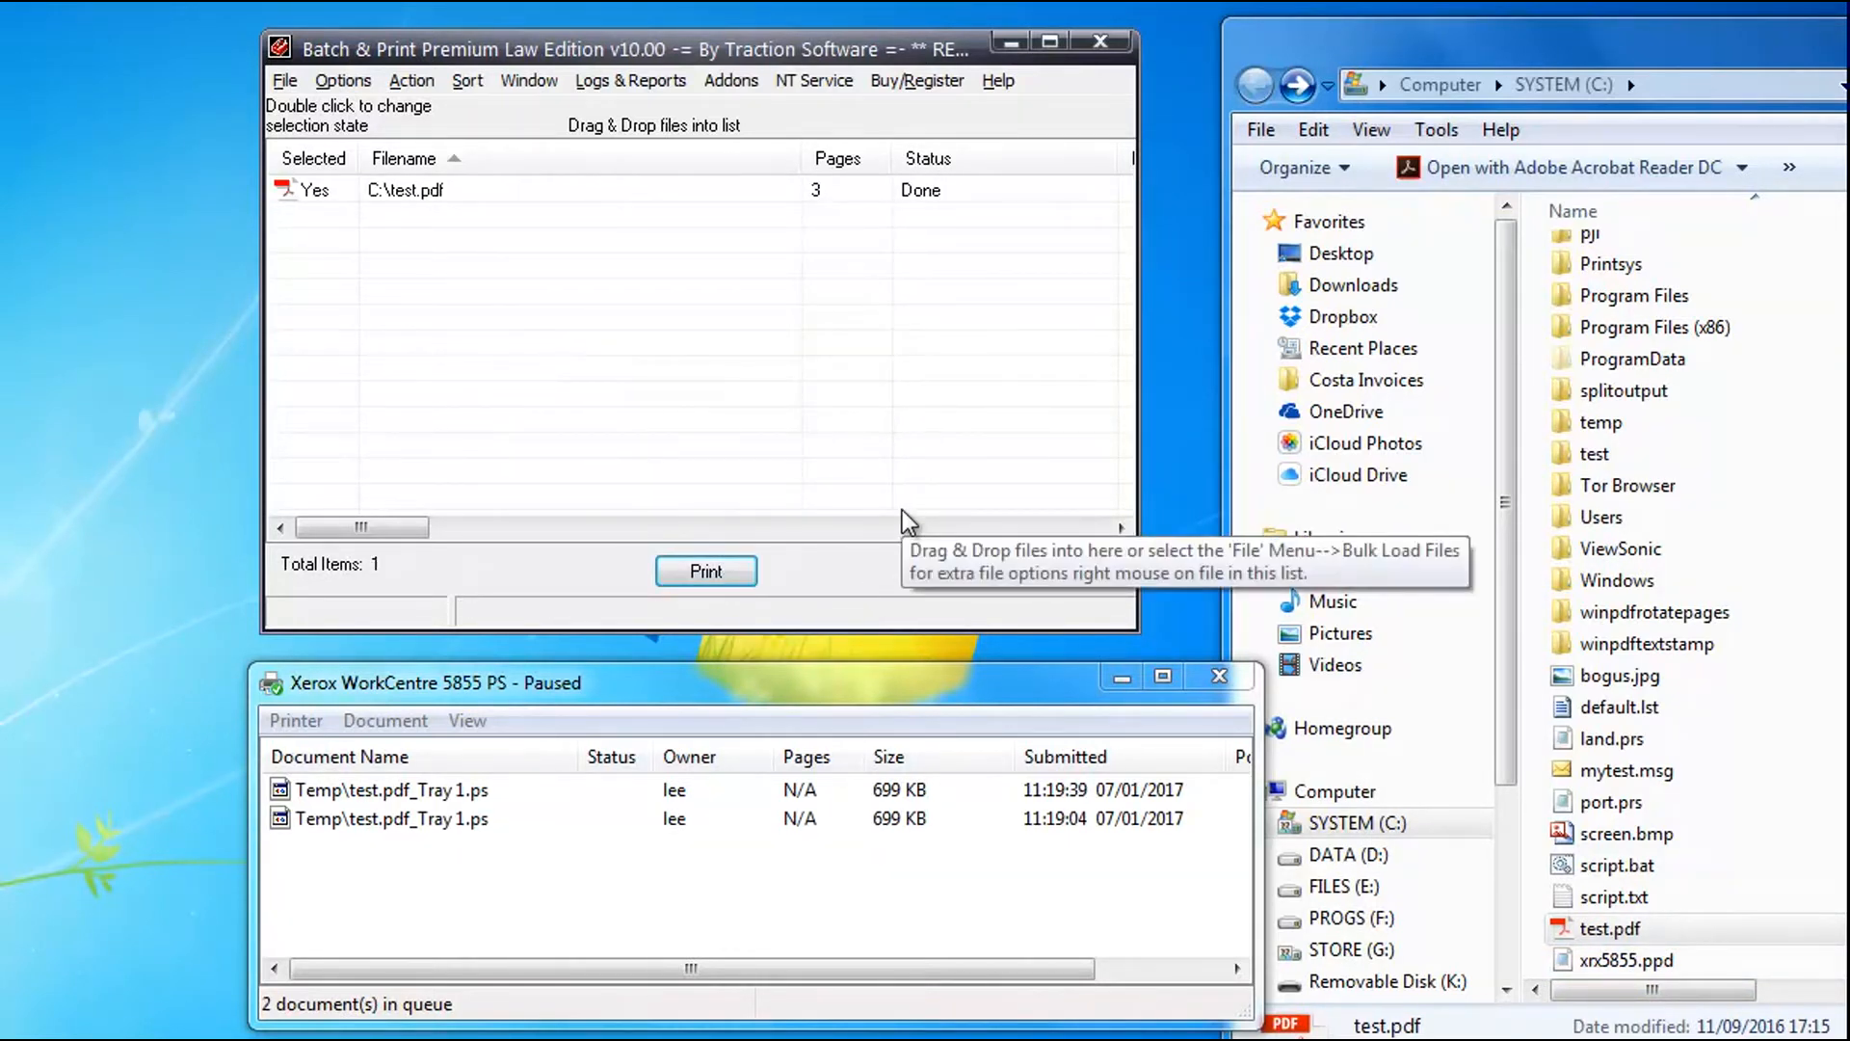
pyautogui.click(706, 570)
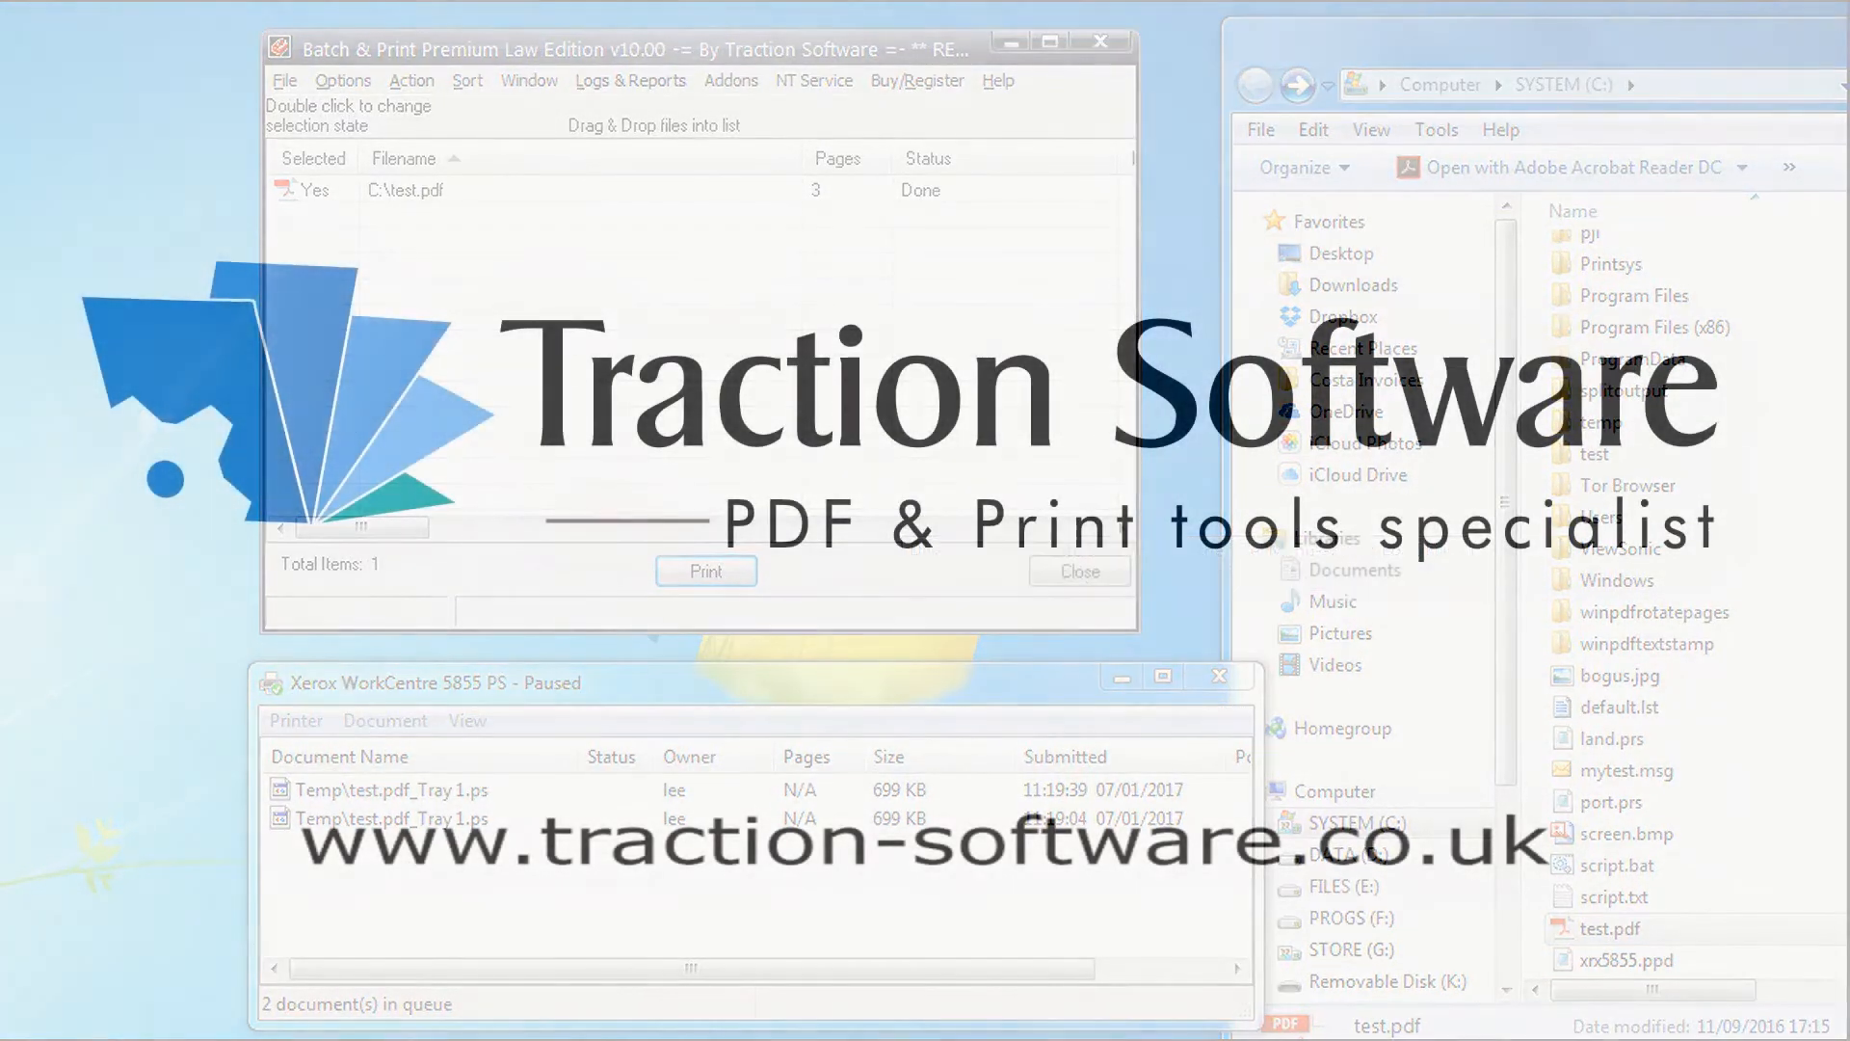